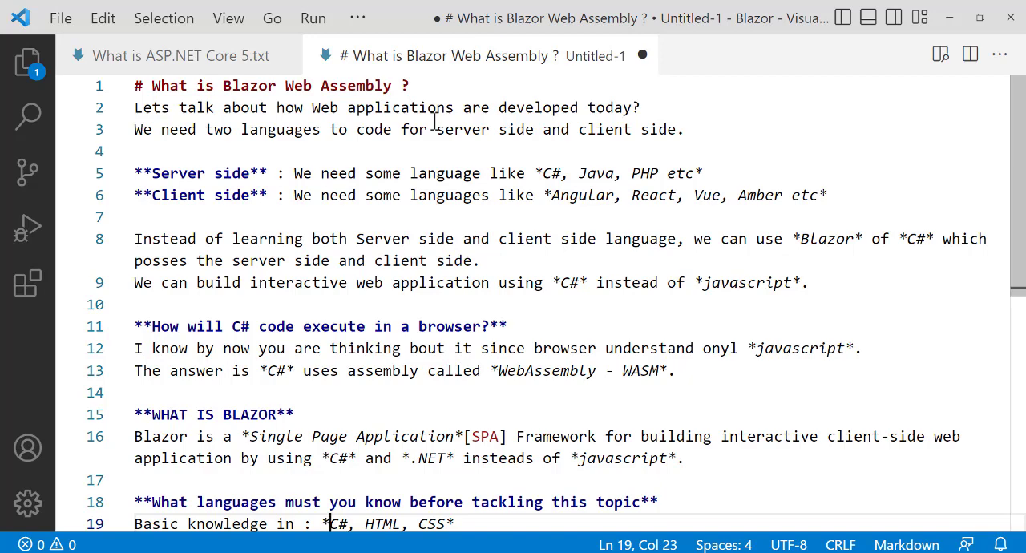
pyautogui.moveTo(400, 173)
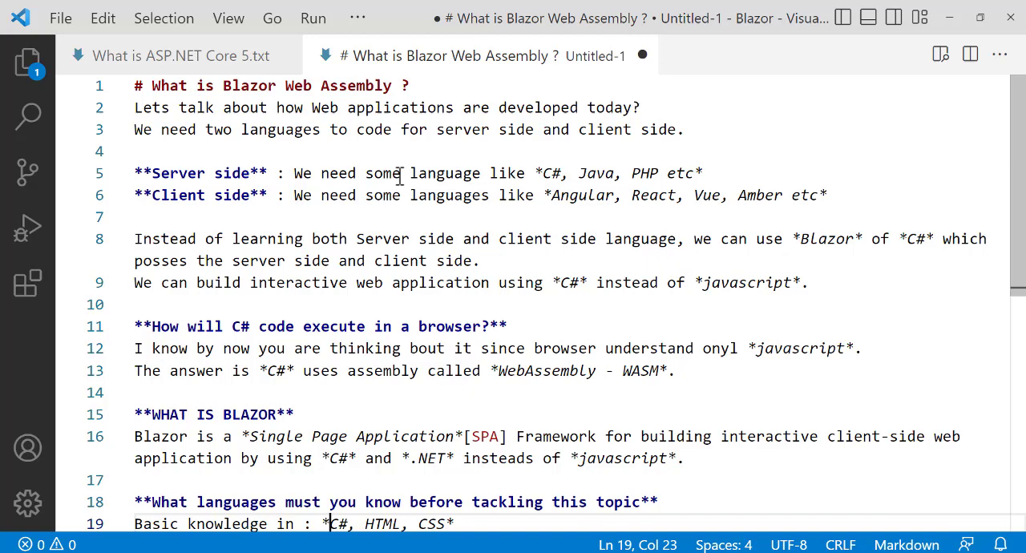
pyautogui.moveTo(553, 157)
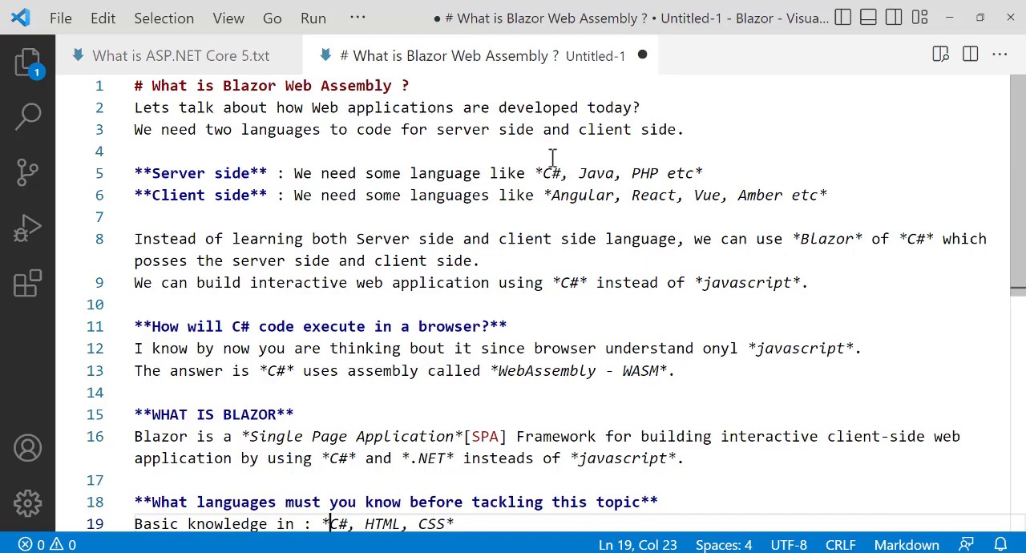
pyautogui.moveTo(657, 173)
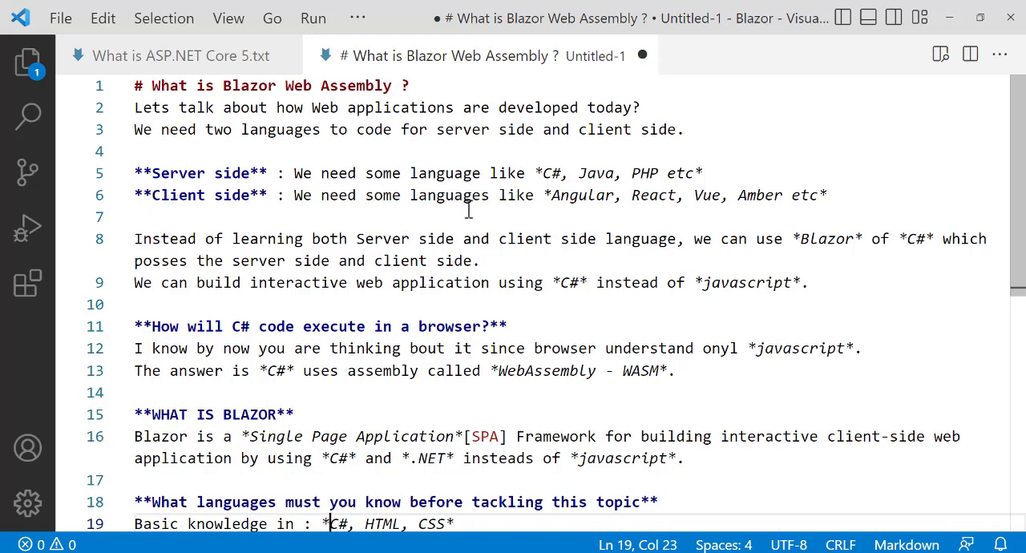
pyautogui.moveTo(638, 211)
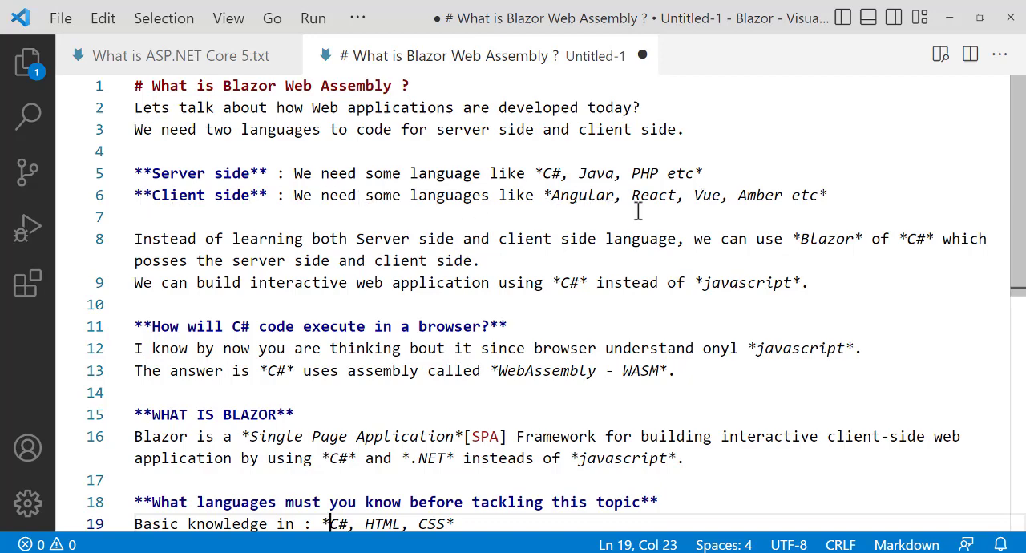
pyautogui.moveTo(793, 203)
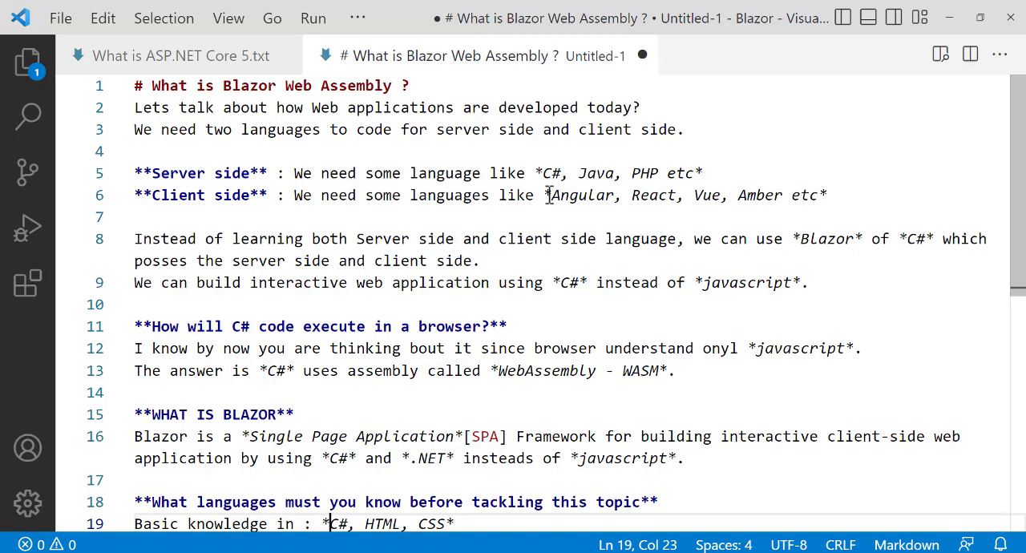
pyautogui.moveTo(363, 227)
pyautogui.write('s')
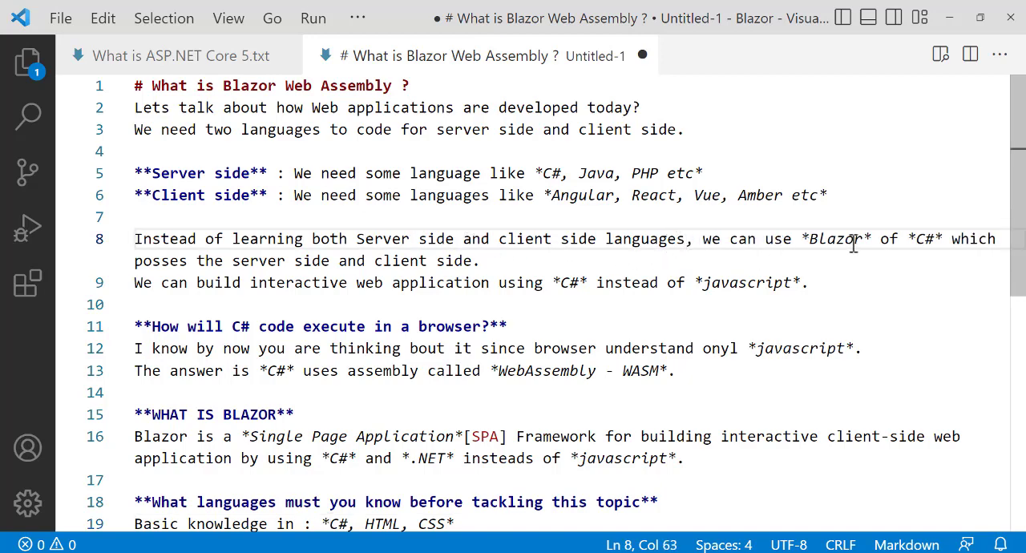
pyautogui.moveTo(912, 239)
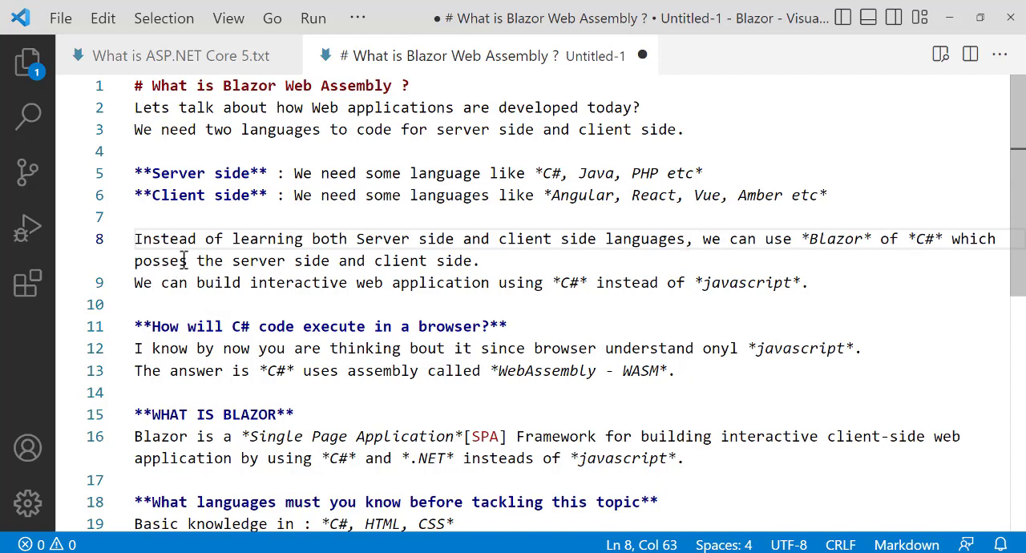
pyautogui.moveTo(233, 260)
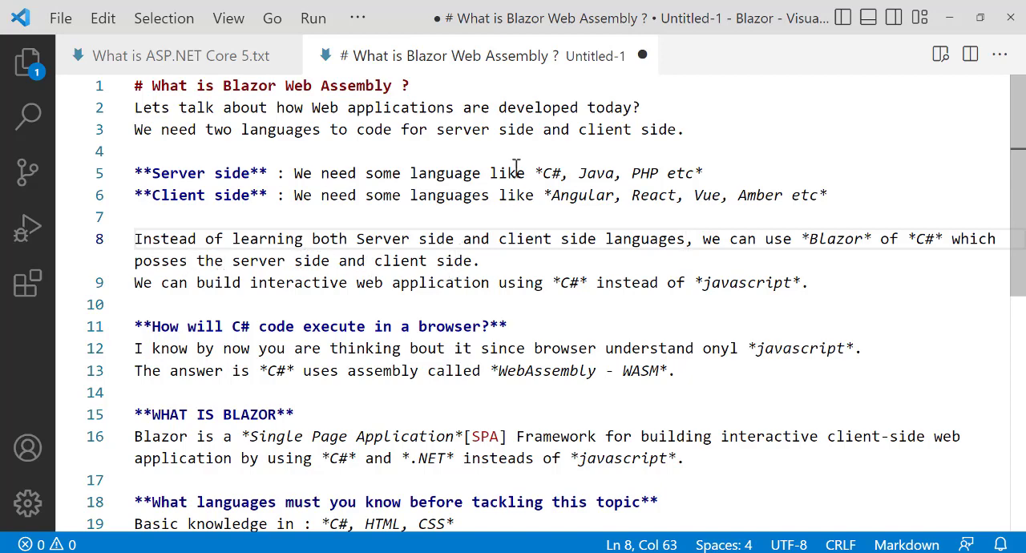
pyautogui.moveTo(553, 172)
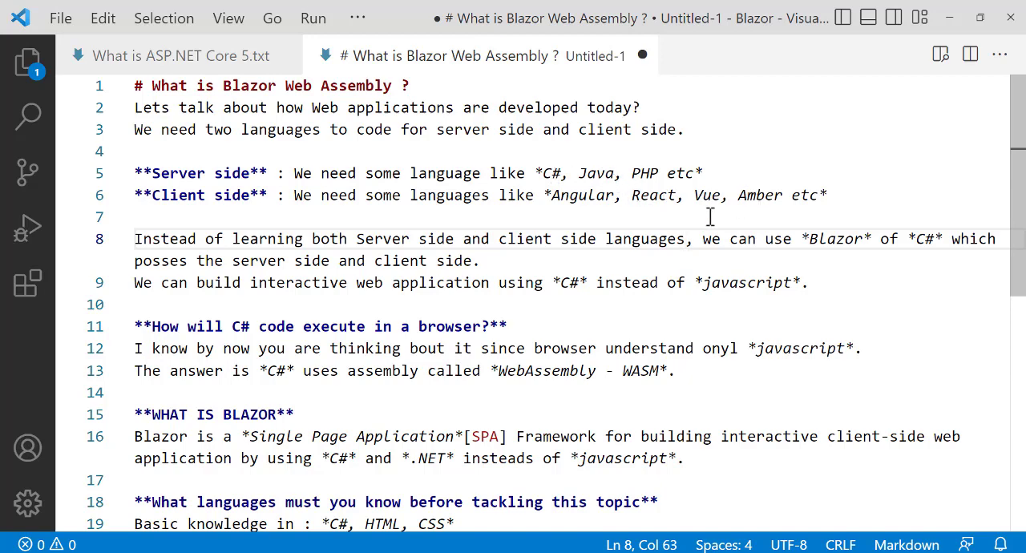
pyautogui.moveTo(893, 238)
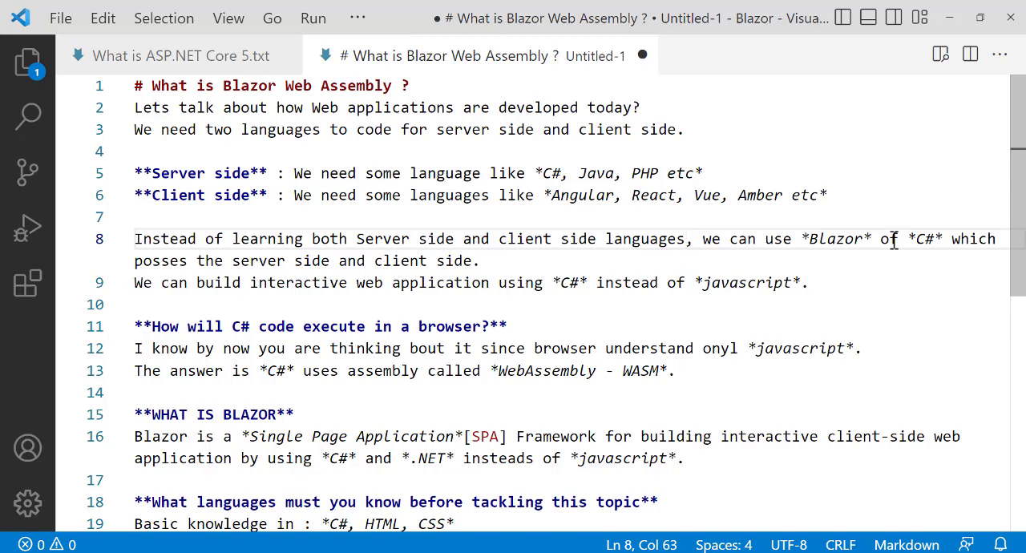
pyautogui.moveTo(549, 299)
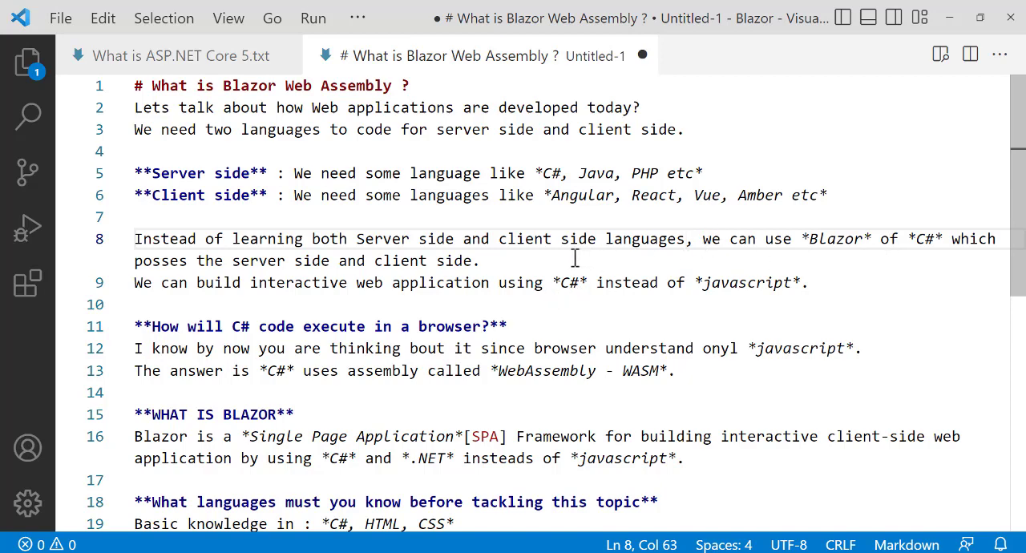
pyautogui.moveTo(541, 282)
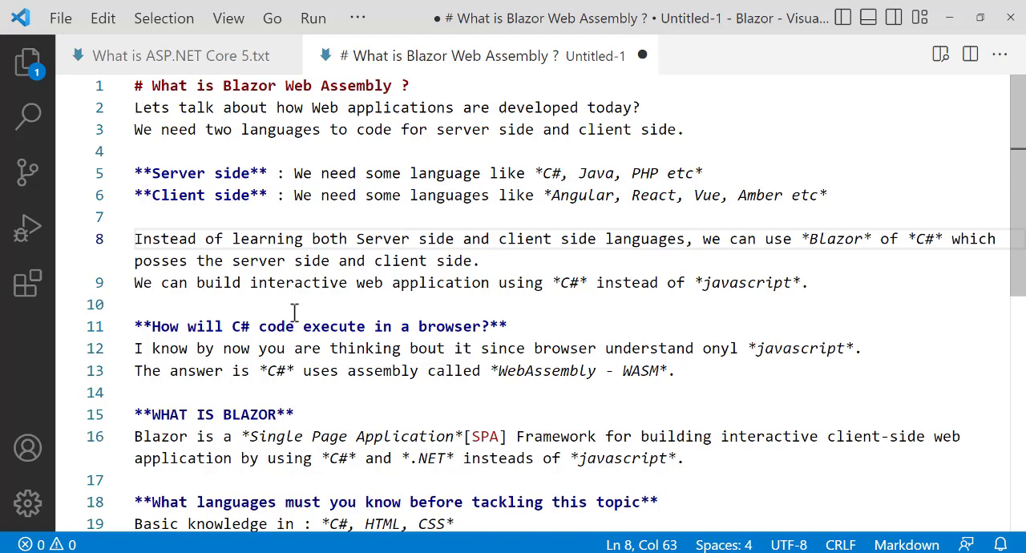
pyautogui.moveTo(430, 301)
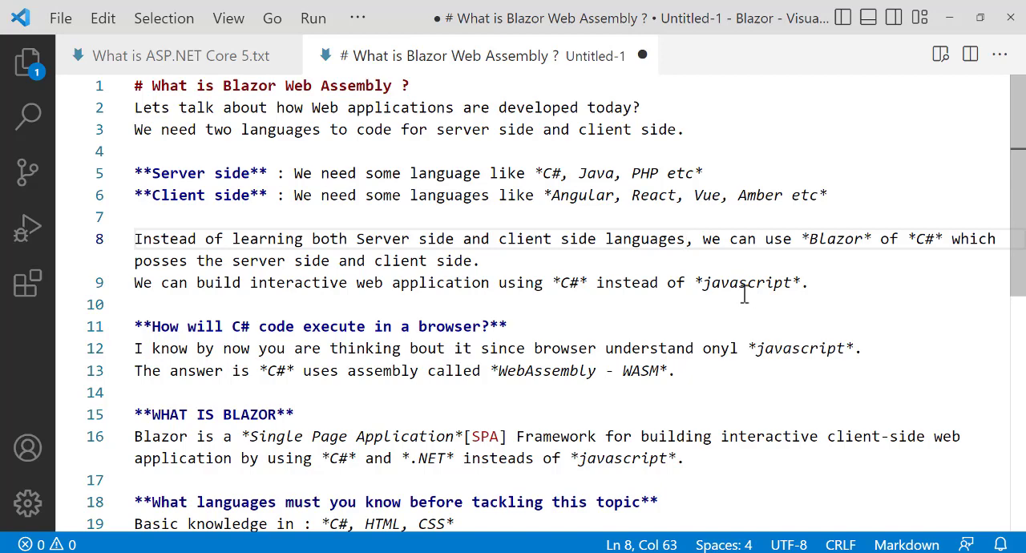
pyautogui.moveTo(729, 295)
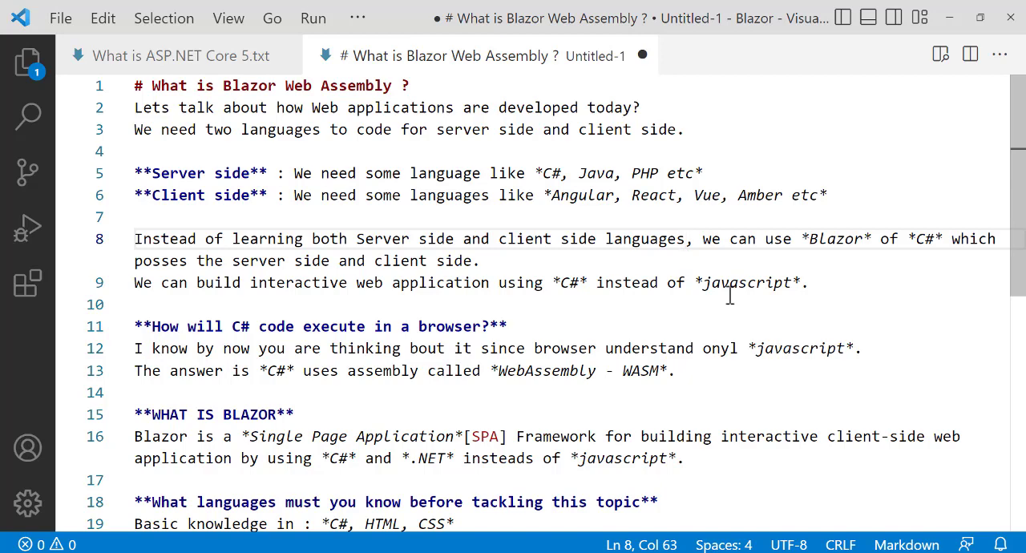
pyautogui.moveTo(267, 325)
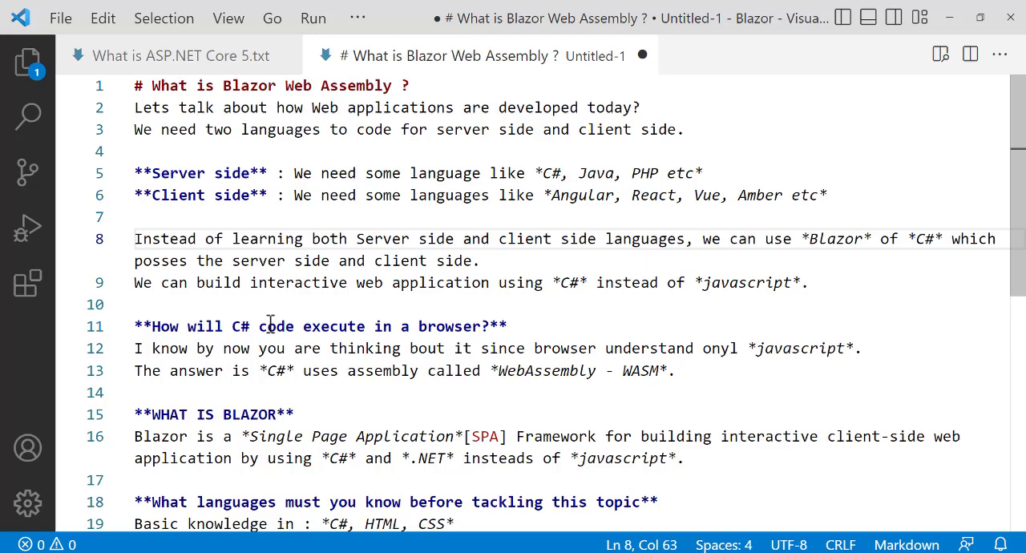
pyautogui.moveTo(413, 348)
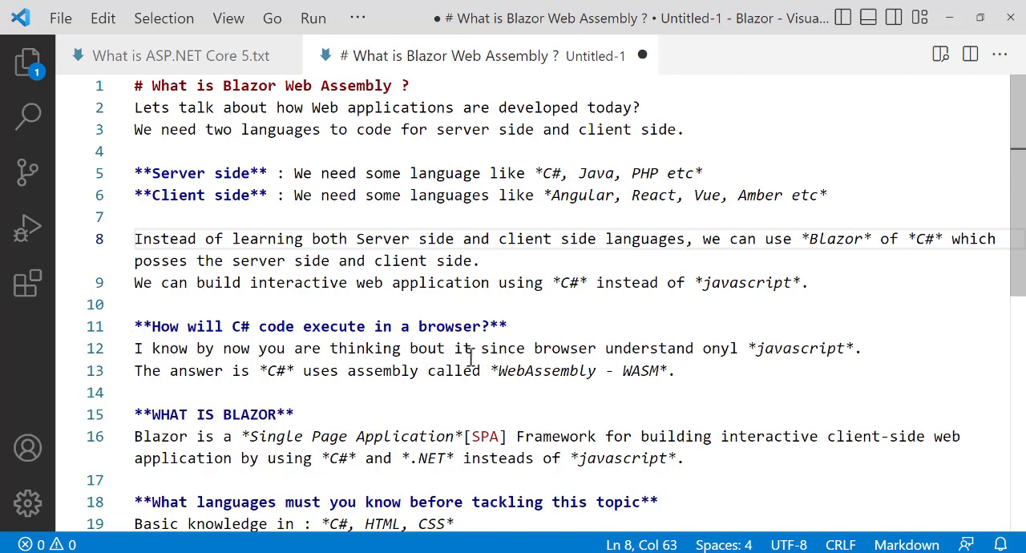
# Correct 'onyl' to 'only' on line 12, then select the word WASM on line 13
pyautogui.click(723, 349)
pyautogui.write('l')
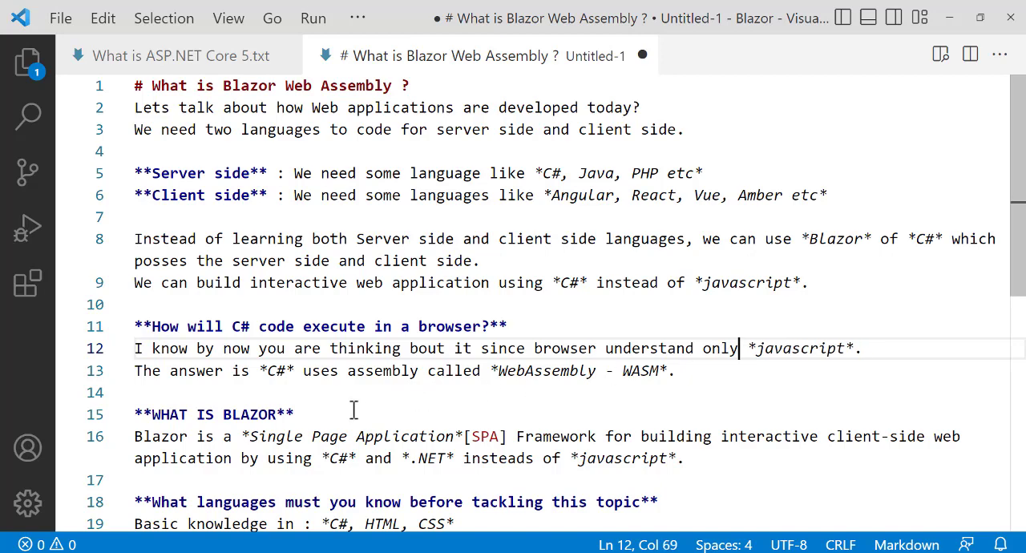
pyautogui.moveTo(330, 413)
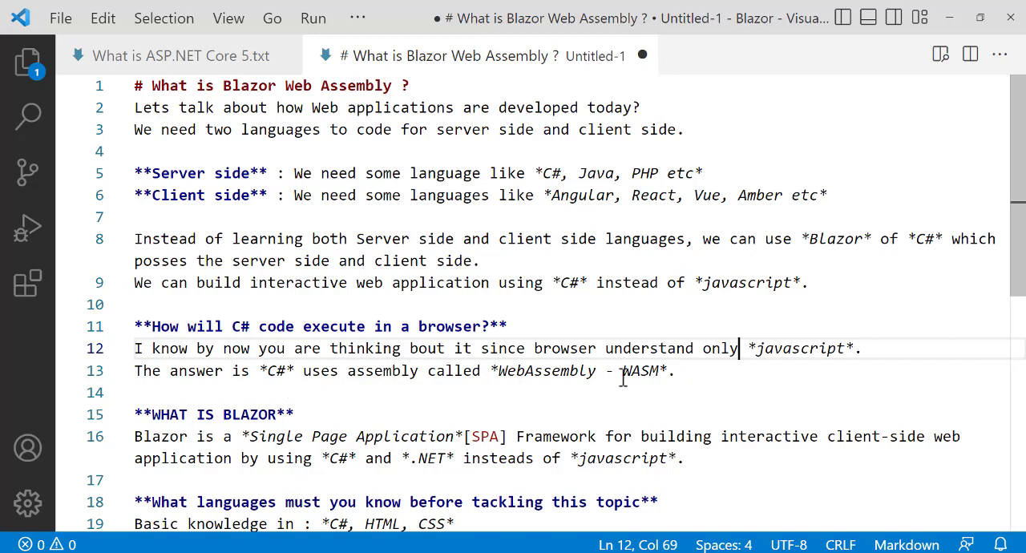
pyautogui.doubleClick(639, 371)
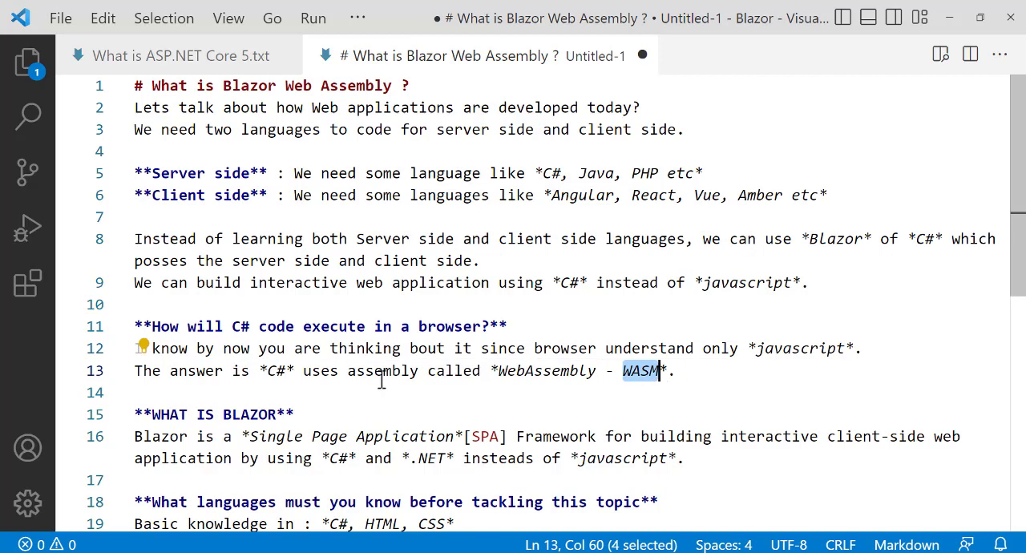
pyautogui.moveTo(620, 378)
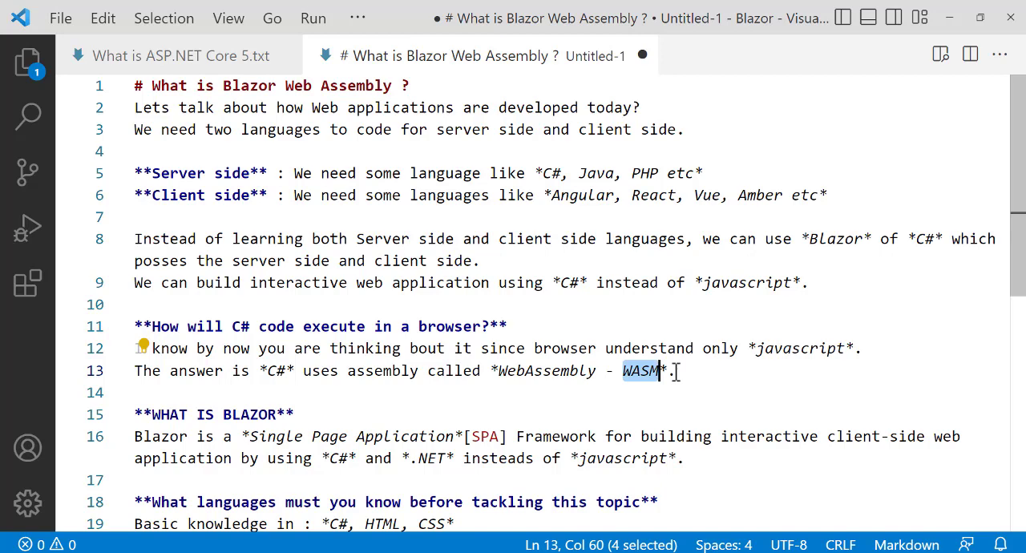
pyautogui.moveTo(422, 395)
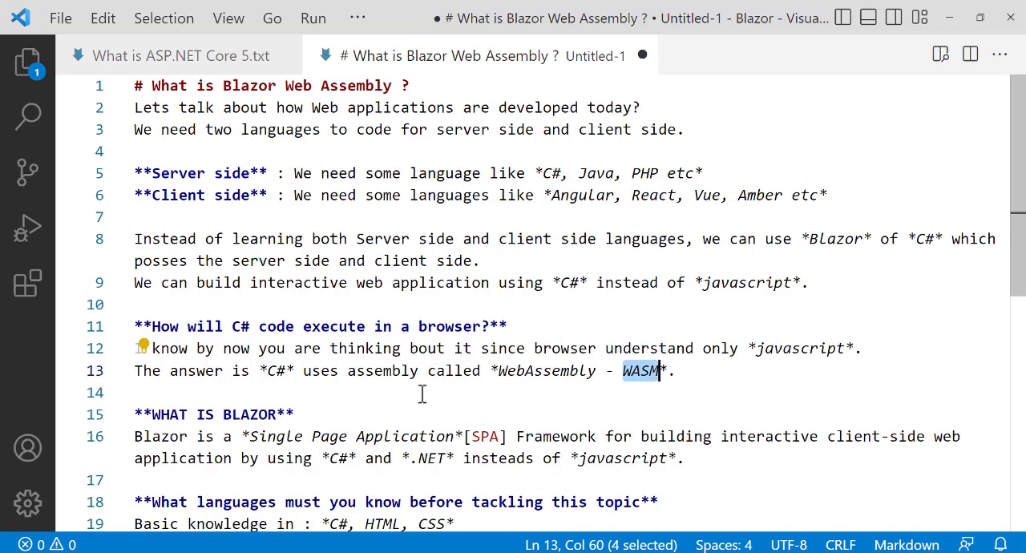
pyautogui.scroll(-3)
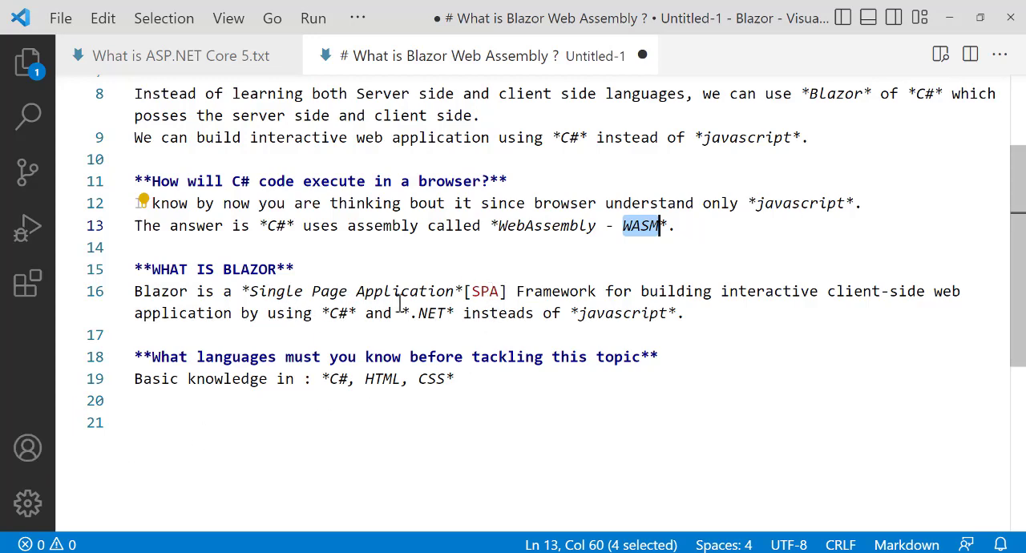
pyautogui.moveTo(323, 291)
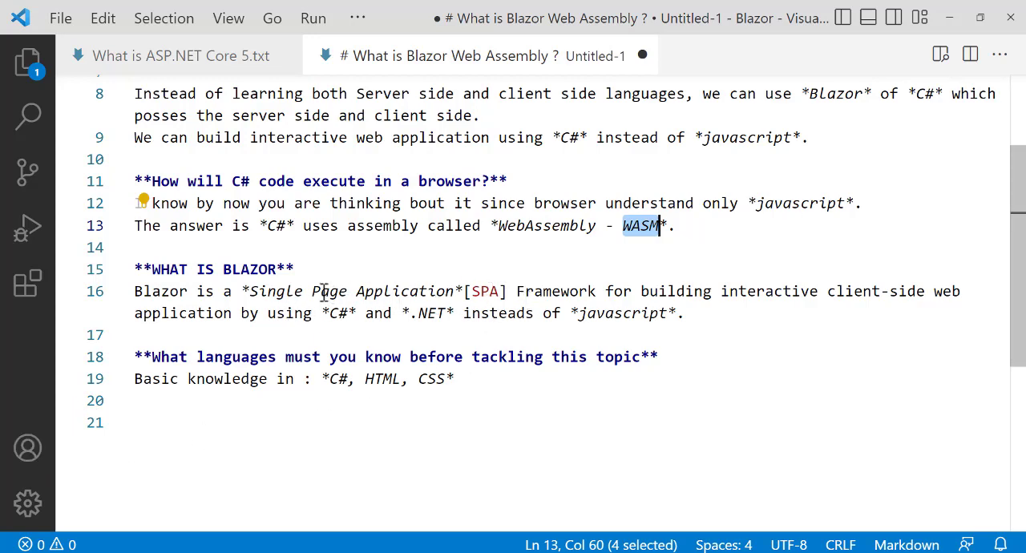
pyautogui.moveTo(436, 286)
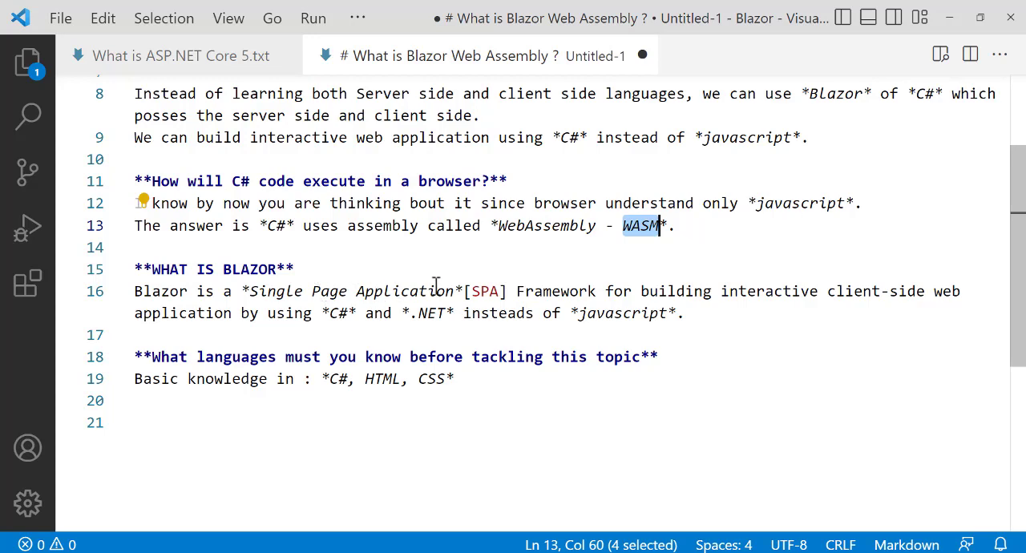
pyautogui.moveTo(764, 307)
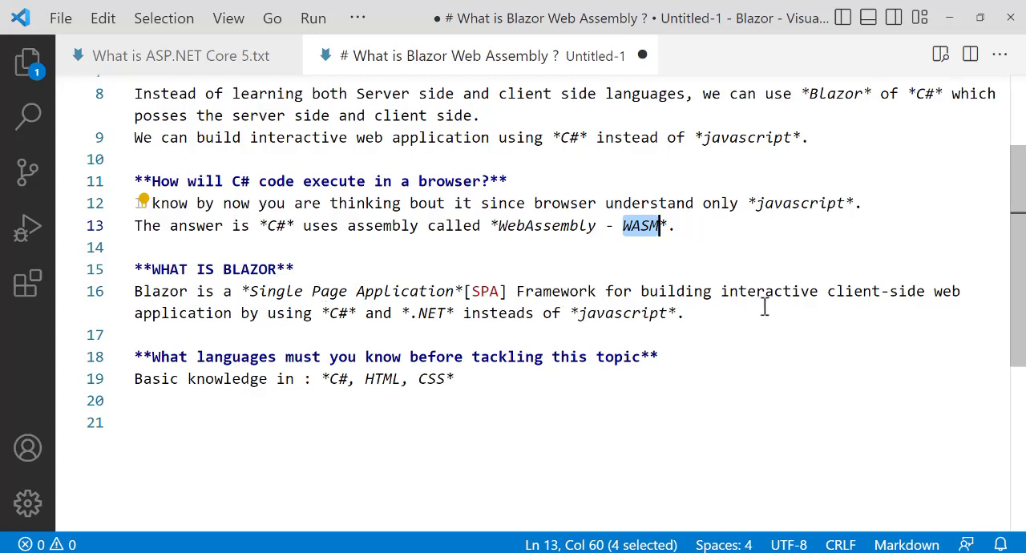
pyautogui.moveTo(273, 332)
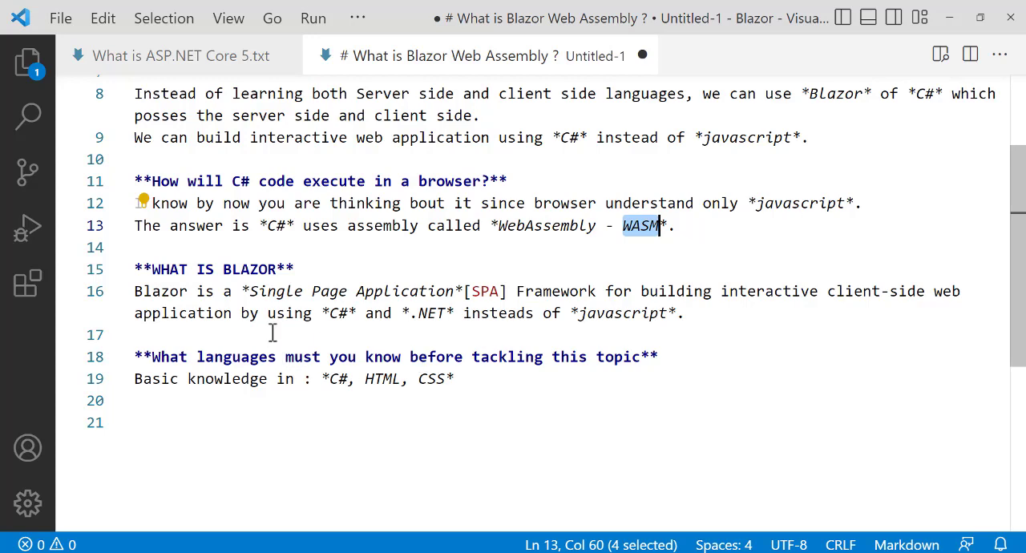
pyautogui.moveTo(429, 330)
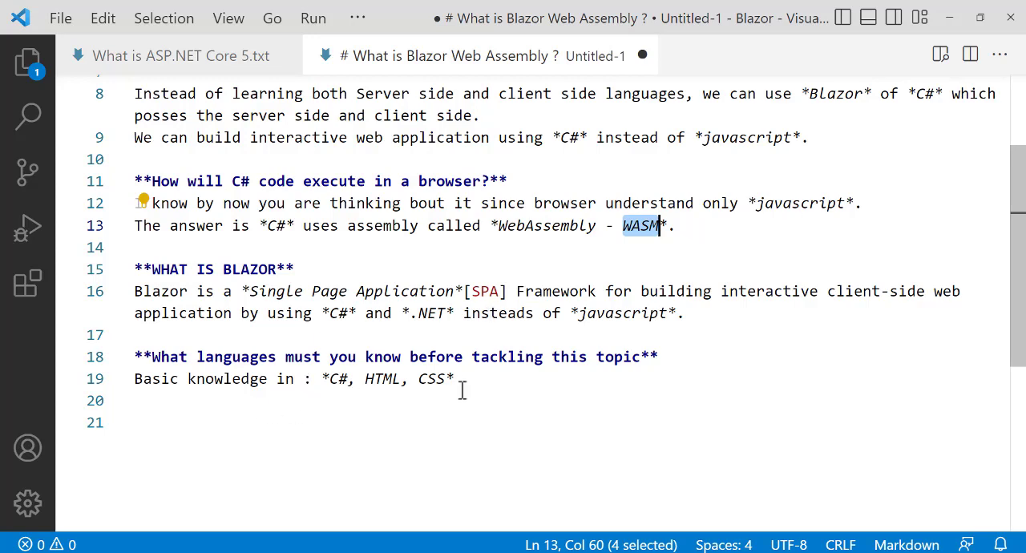
pyautogui.moveTo(631, 374)
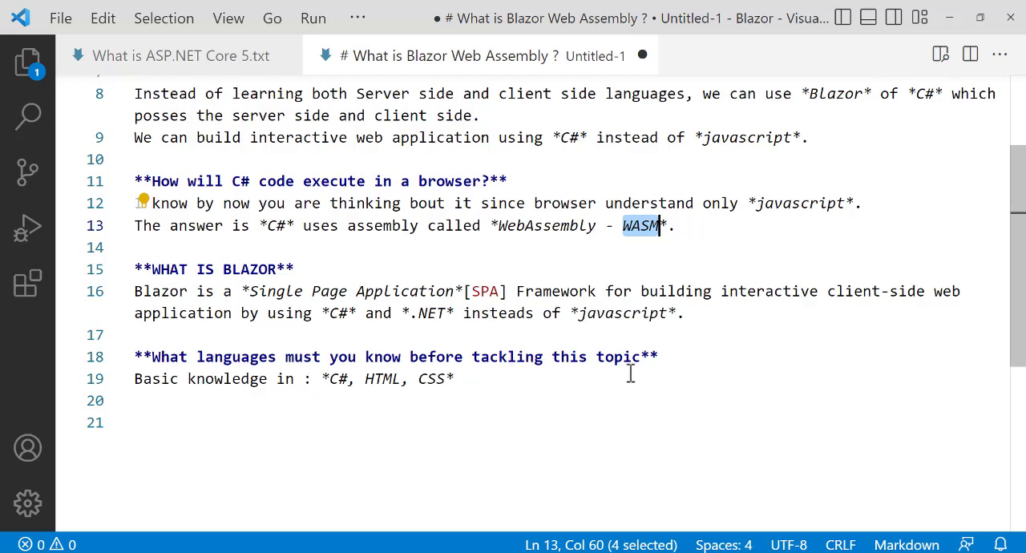
pyautogui.moveTo(312, 435)
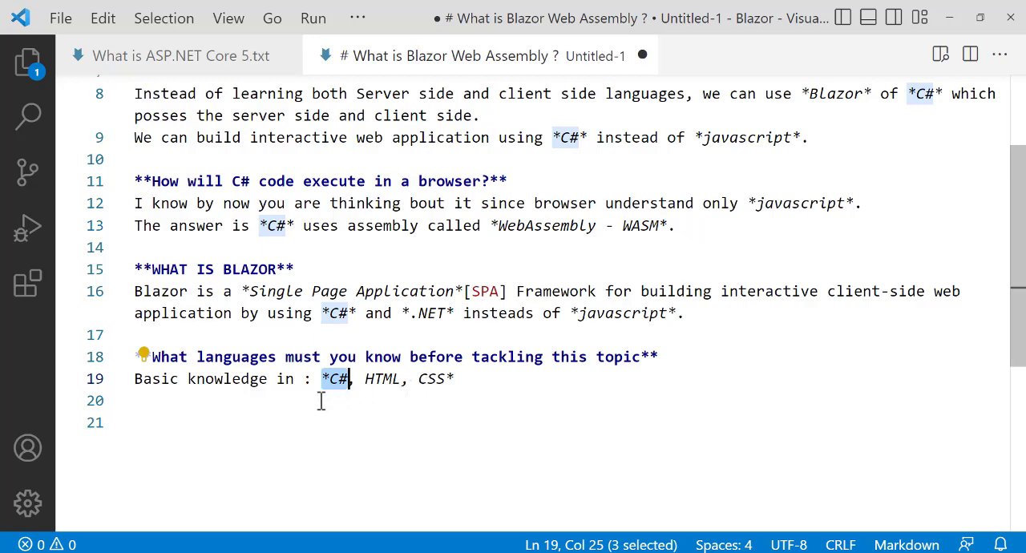
pyautogui.moveTo(409, 386)
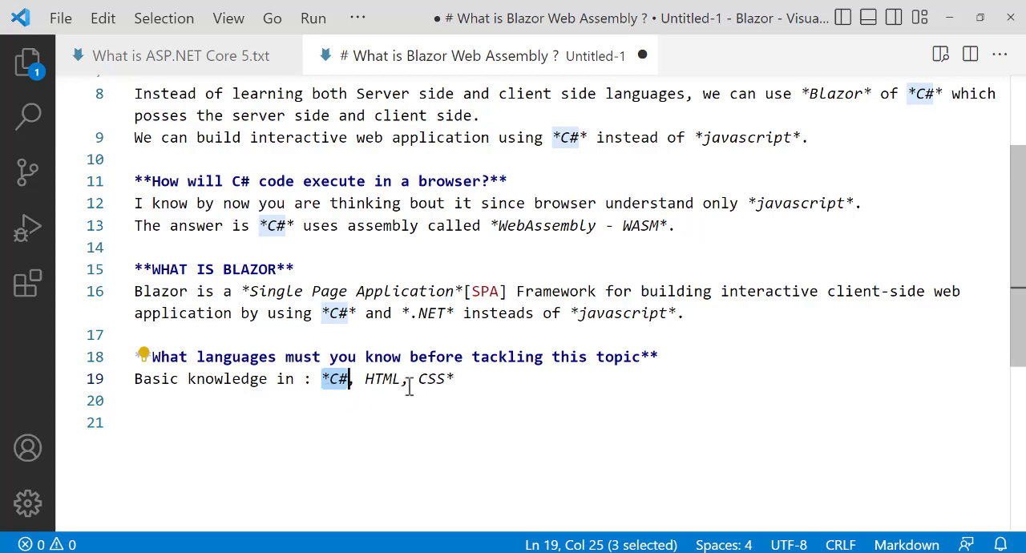
pyautogui.click(347, 378)
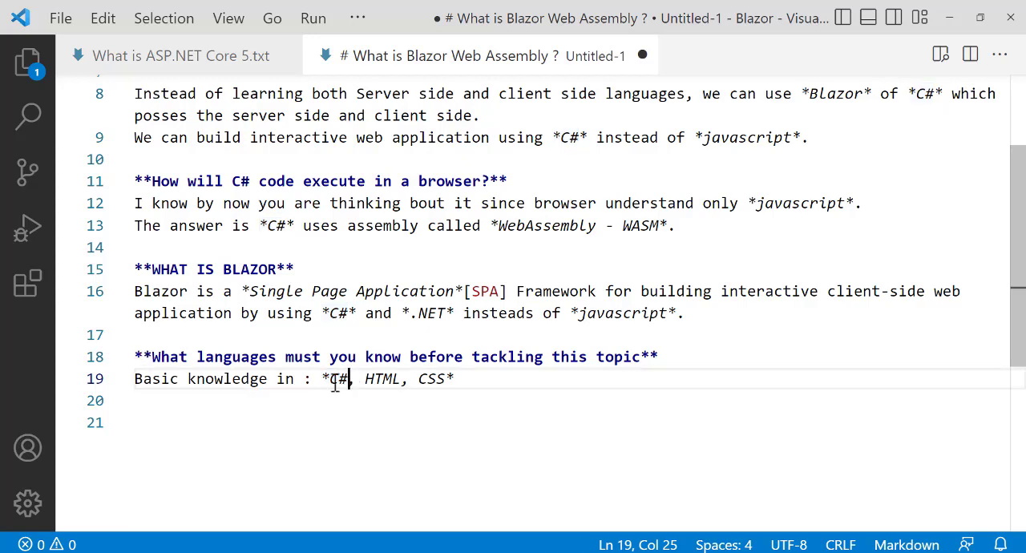